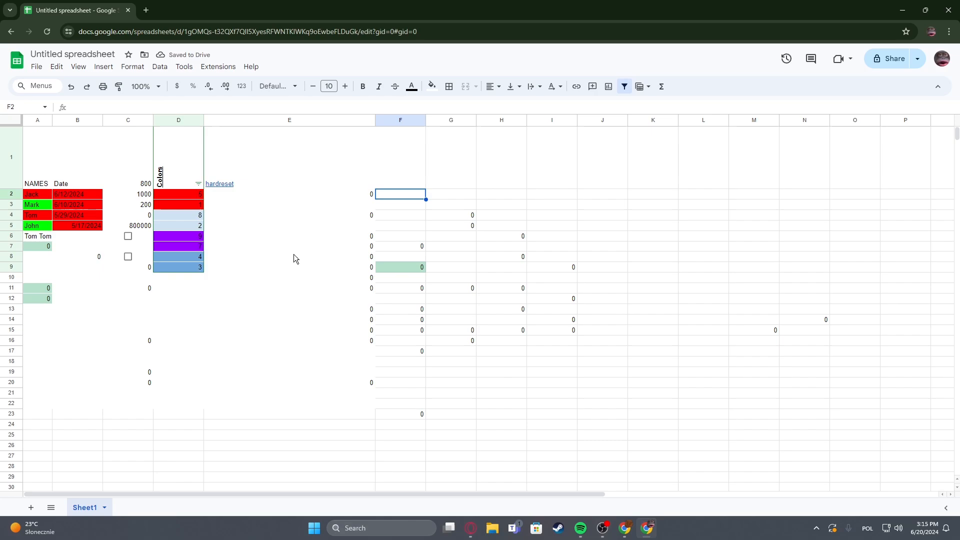
mouse_move(485, 280)
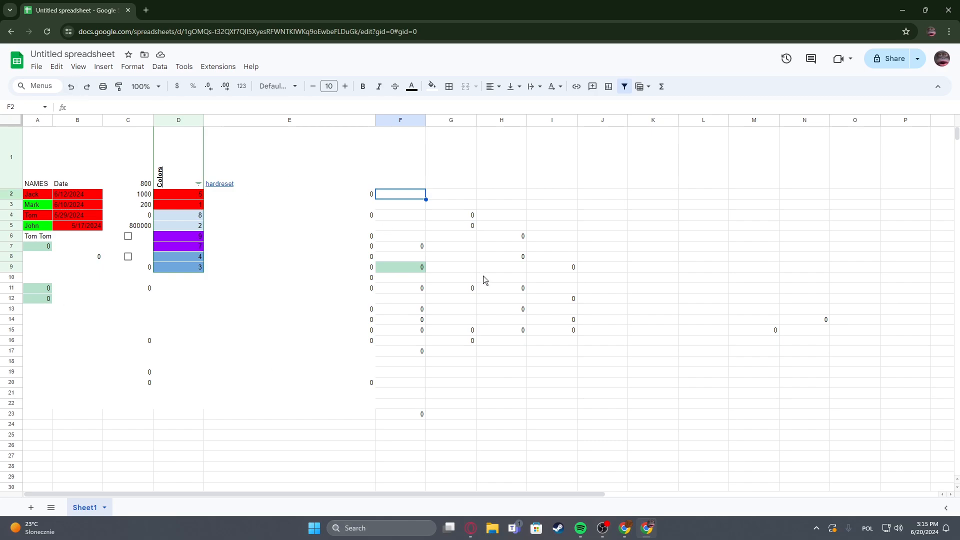
mouse_move(421, 218)
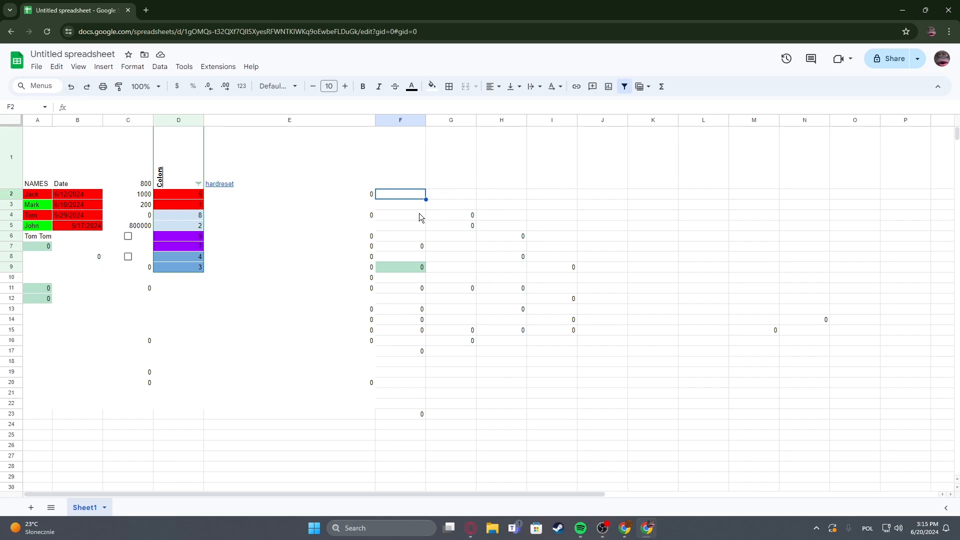
Select the range F2:L19 as the area to clear of gridlines.
drag(400, 194, 728, 377)
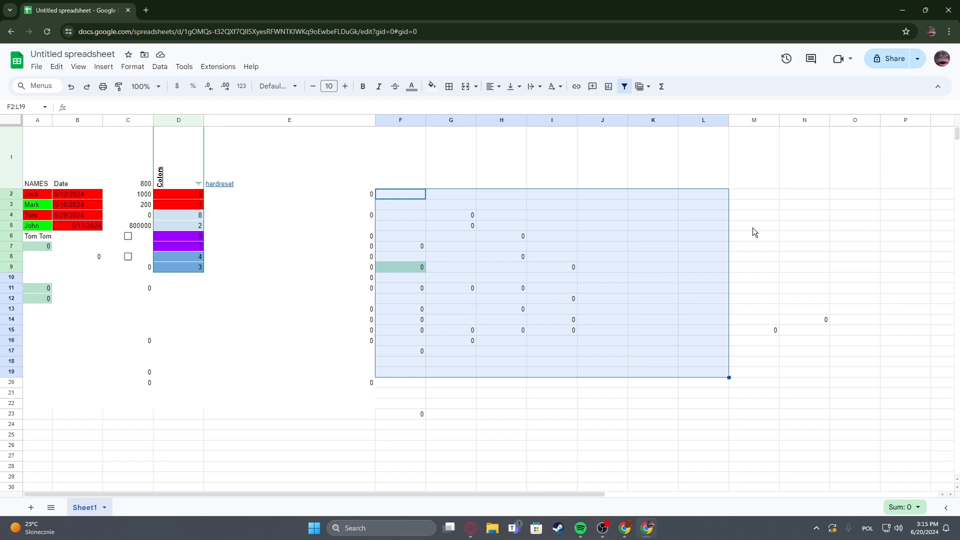
mouse_move(431, 86)
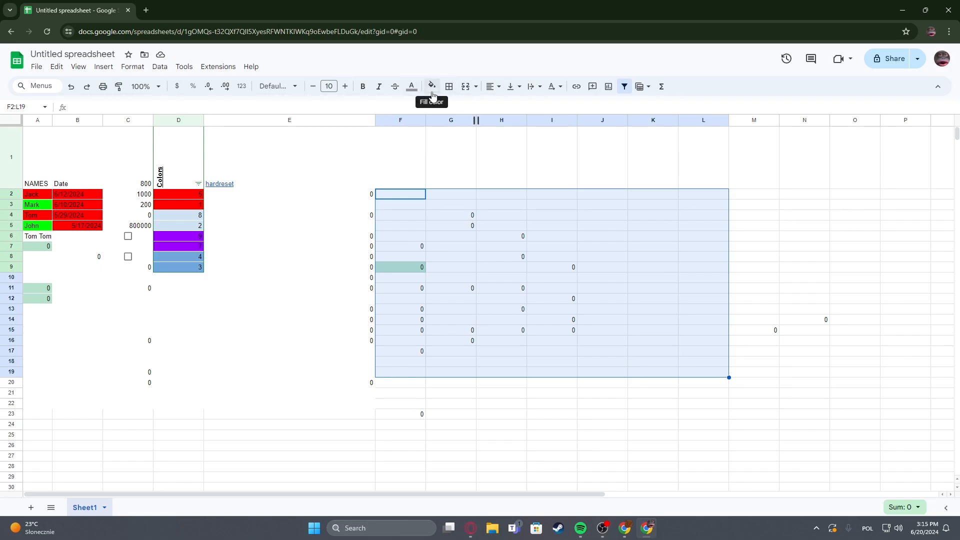
mouse_move(456, 86)
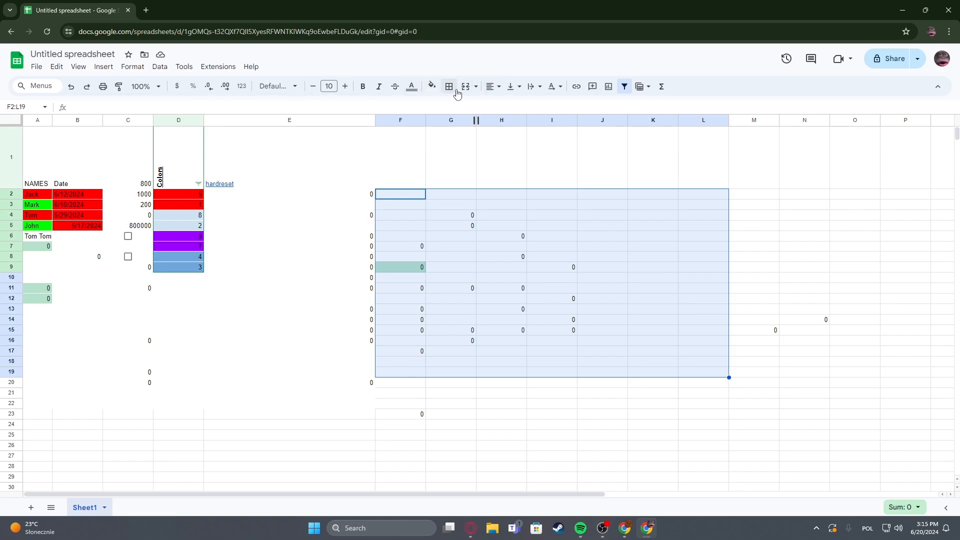
Apply white All borders to F2:L19 so its gridlines disappear.
click(449, 86)
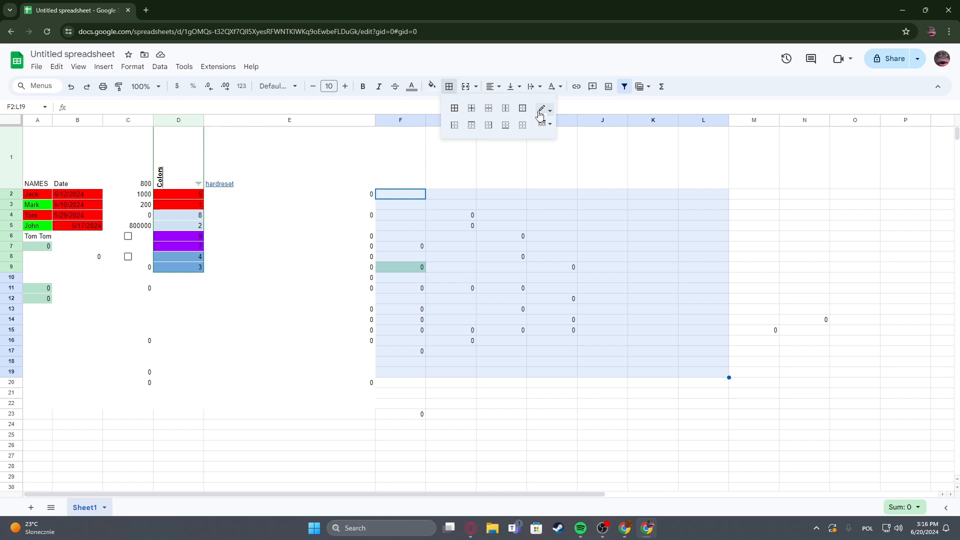
mouse_move(541, 110)
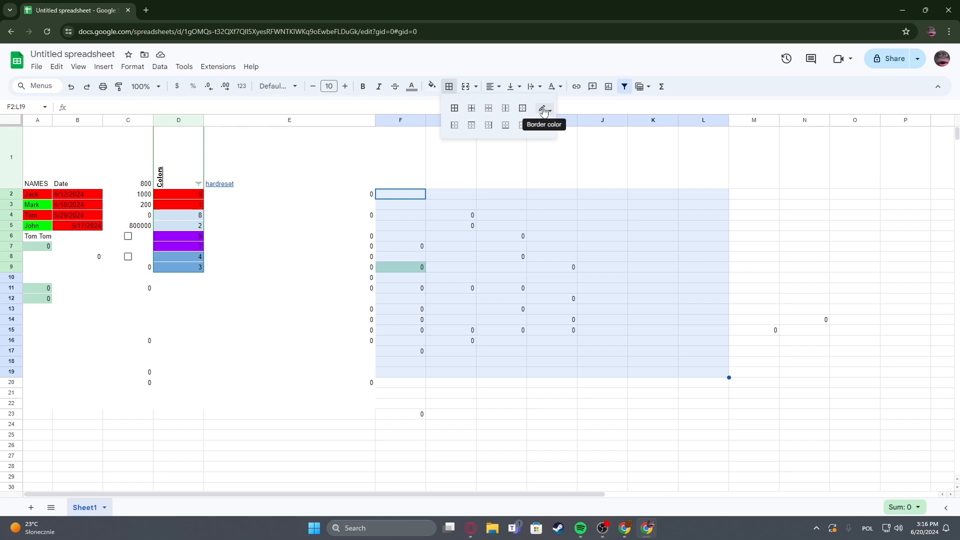
click(542, 109)
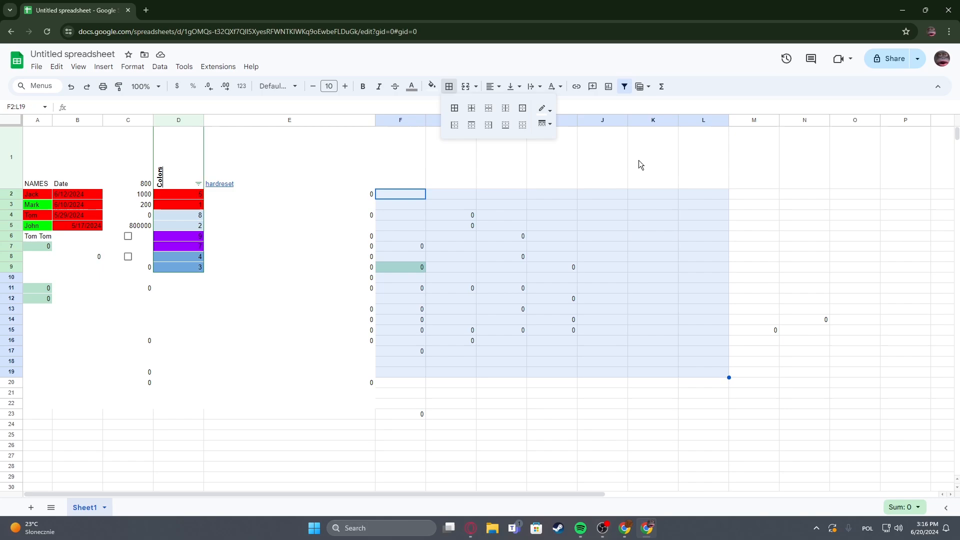
mouse_move(454, 108)
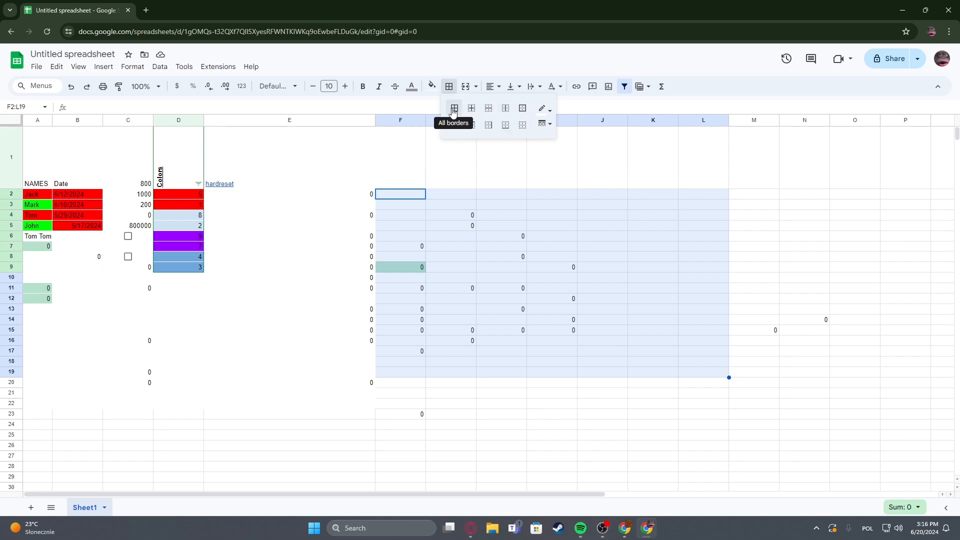
click(452, 108)
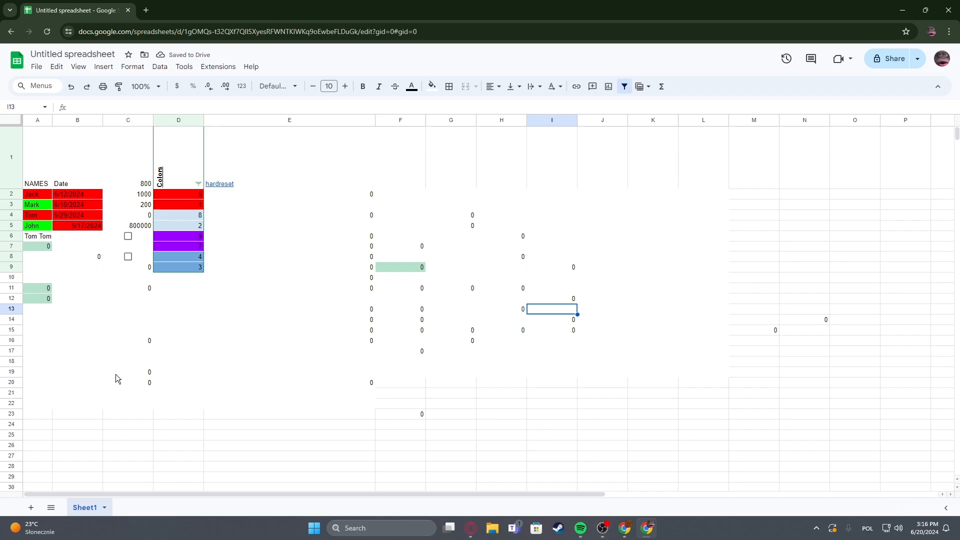
mouse_move(448, 358)
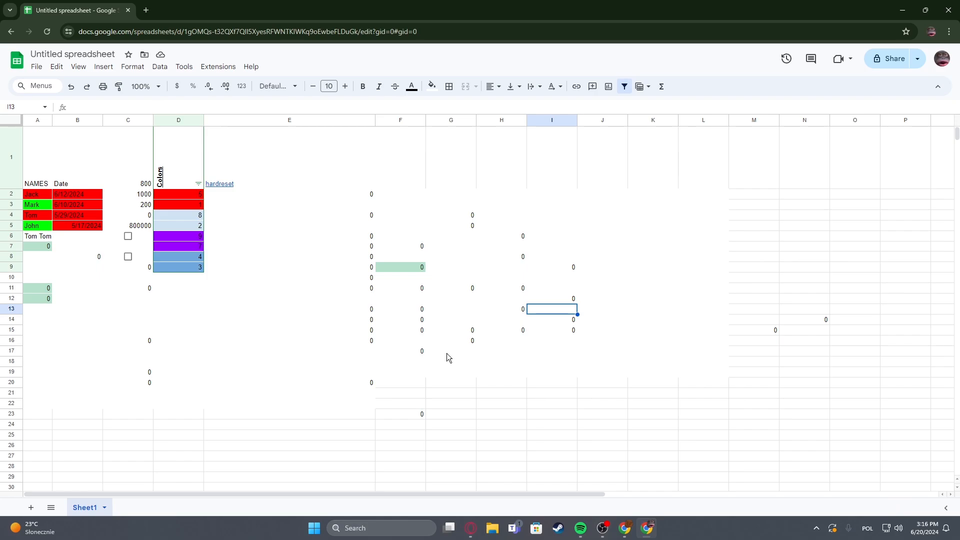
mouse_move(438, 391)
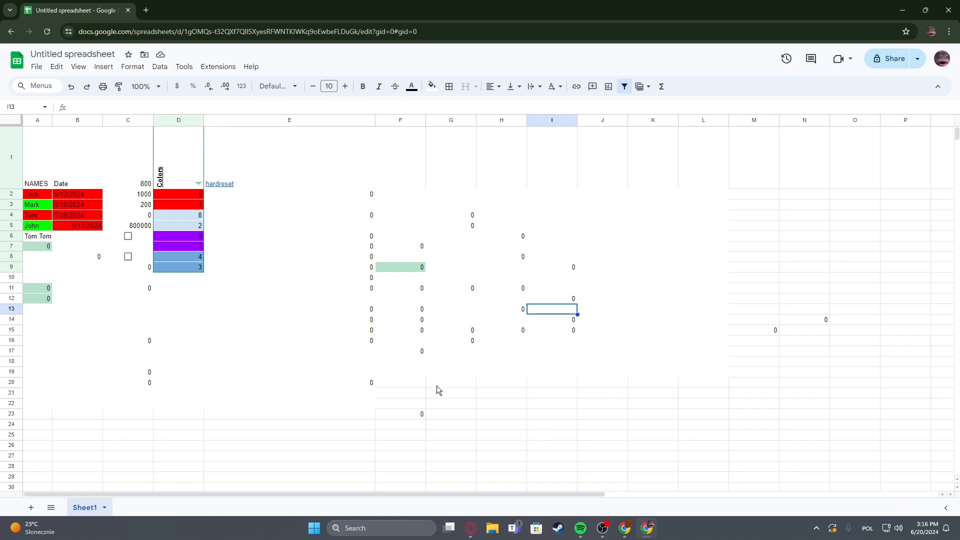